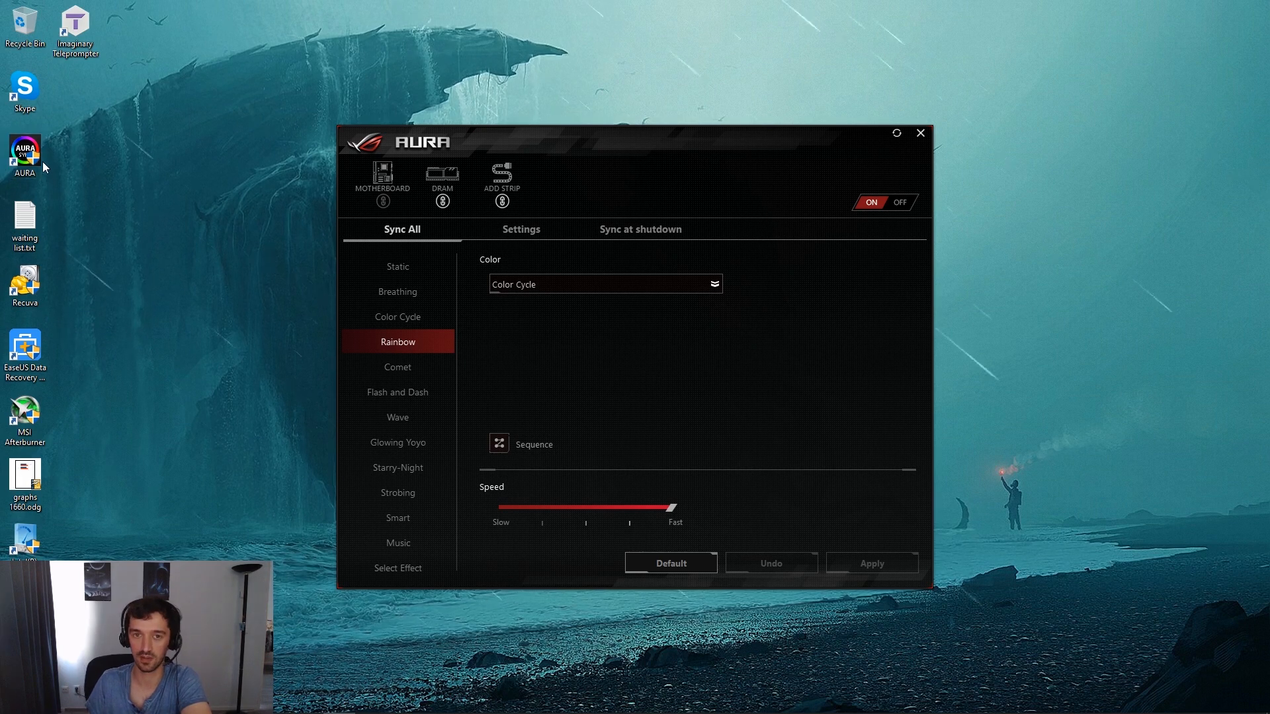
mouse_move(641, 93)
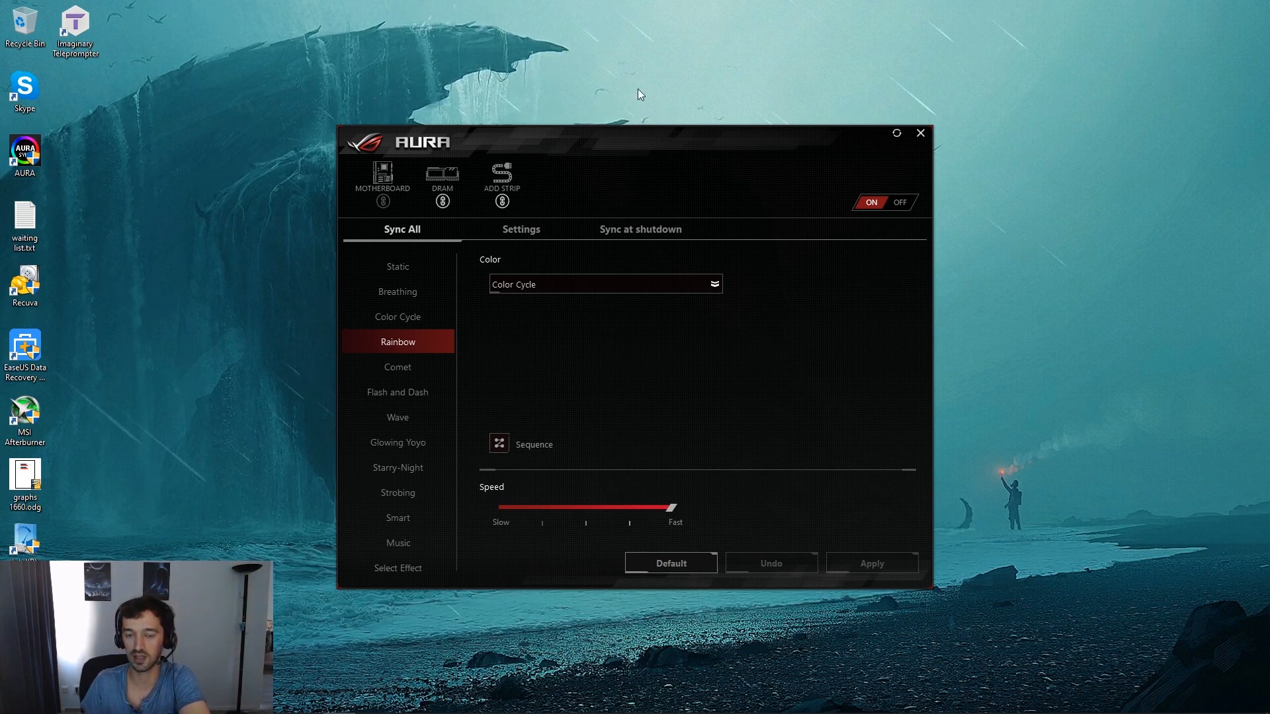
mouse_move(178, 152)
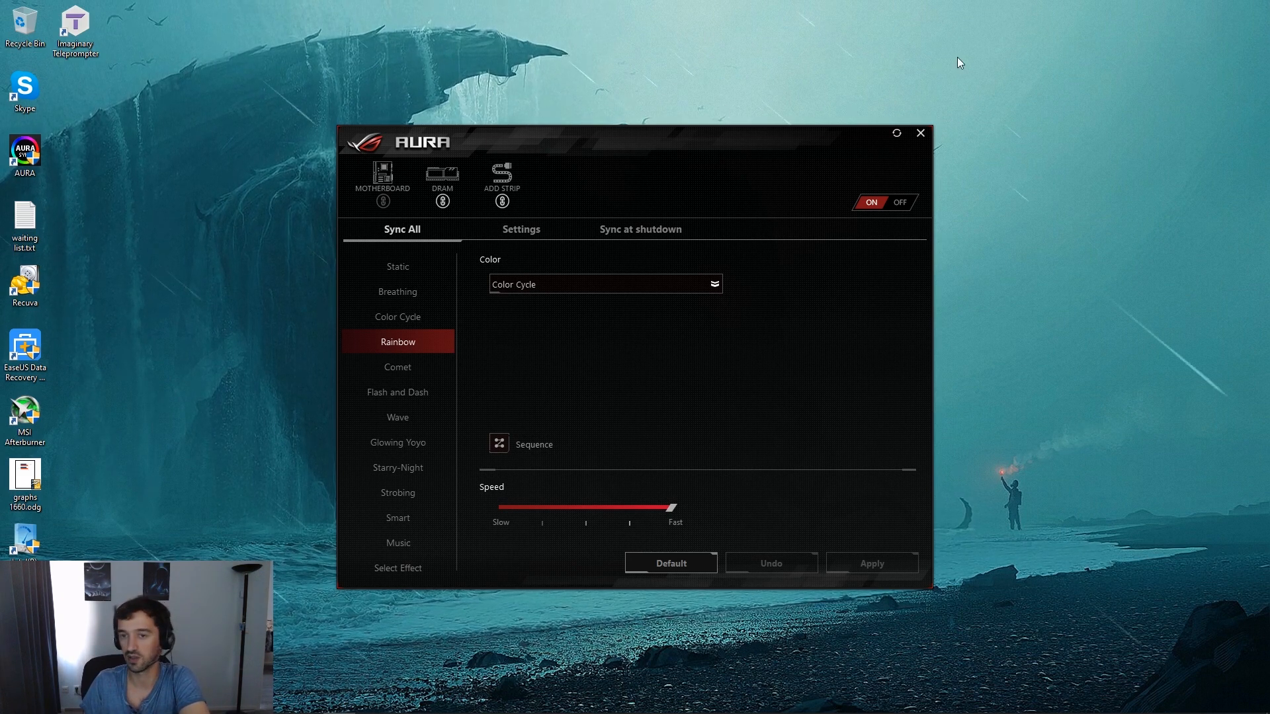
mouse_move(688, 125)
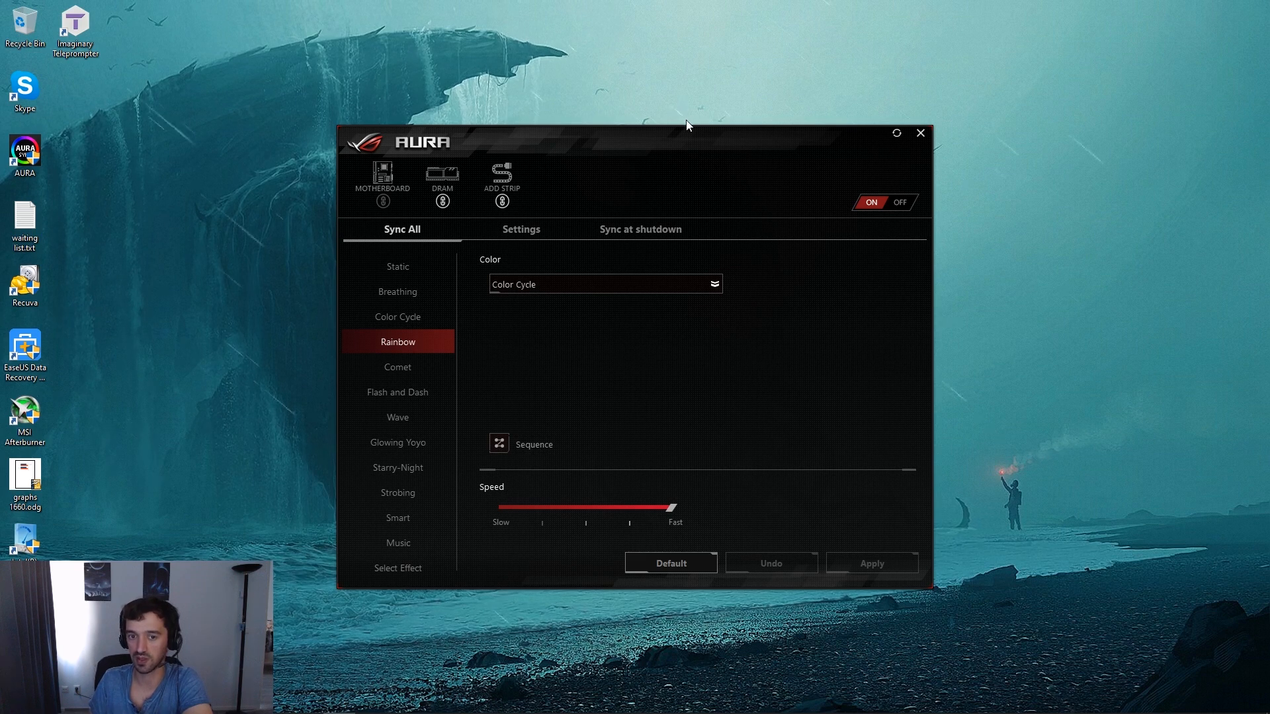
mouse_move(618, 140)
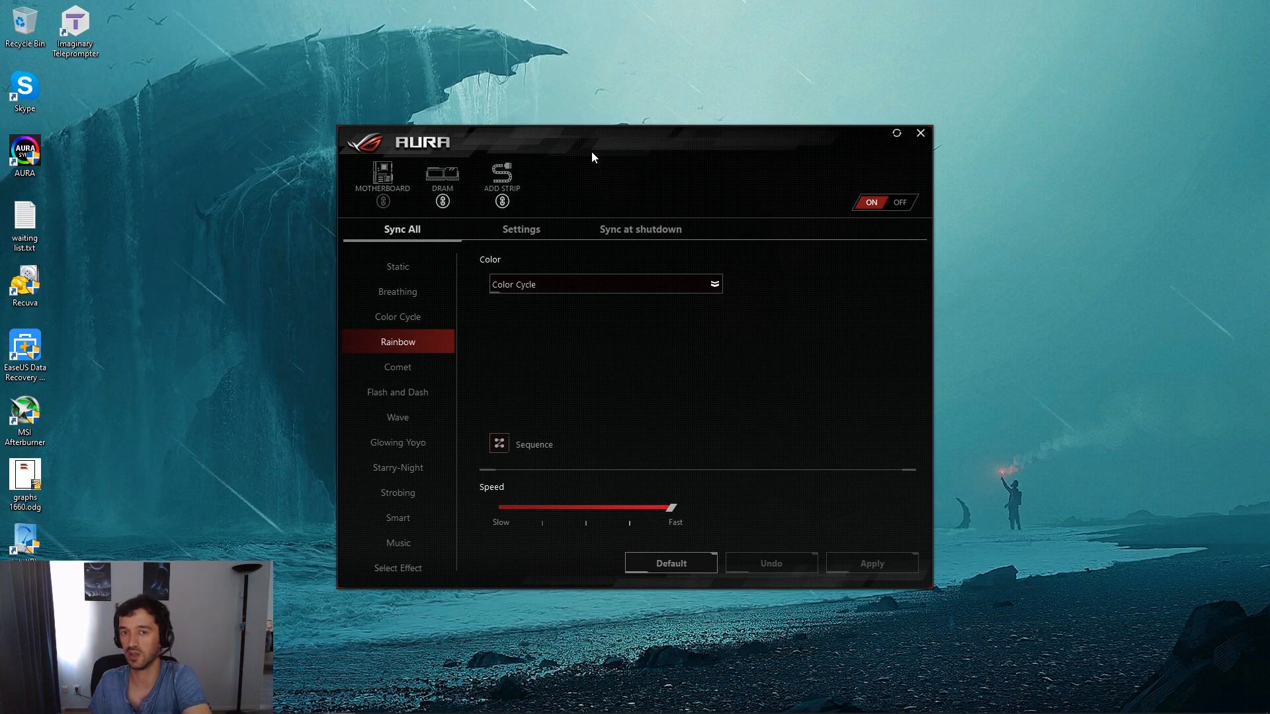
mouse_move(565, 127)
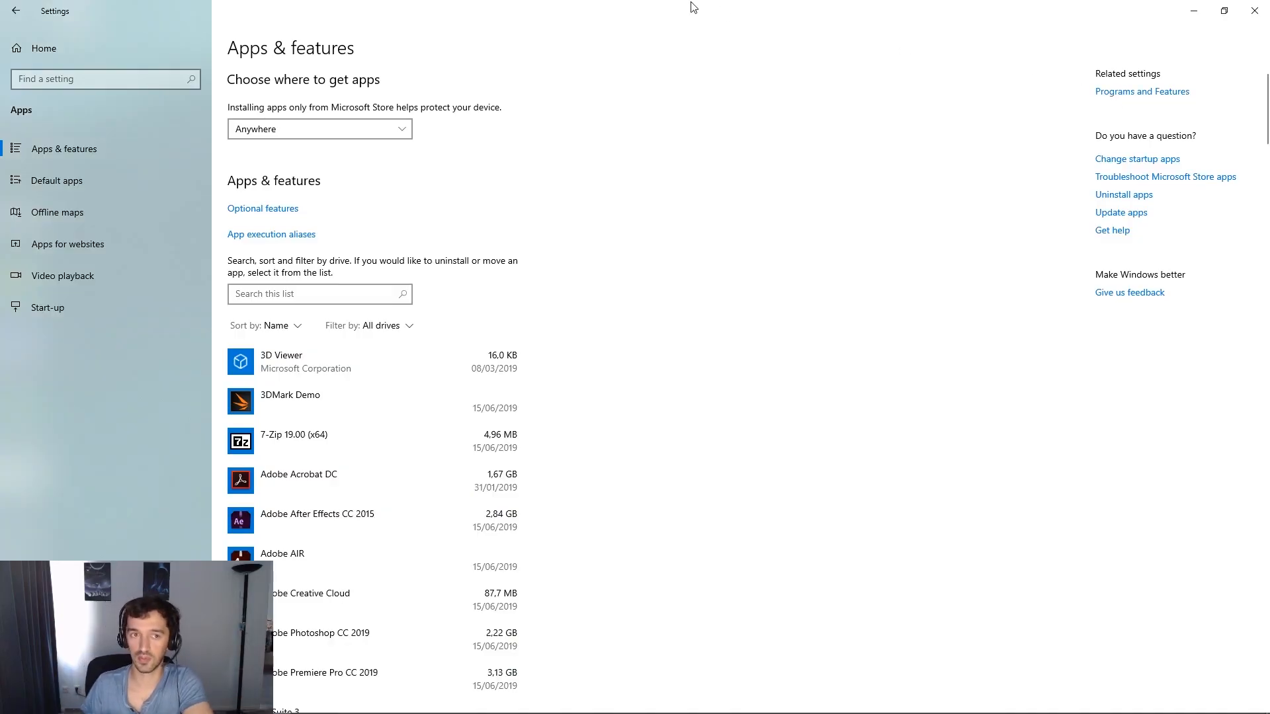
mouse_move(663, 337)
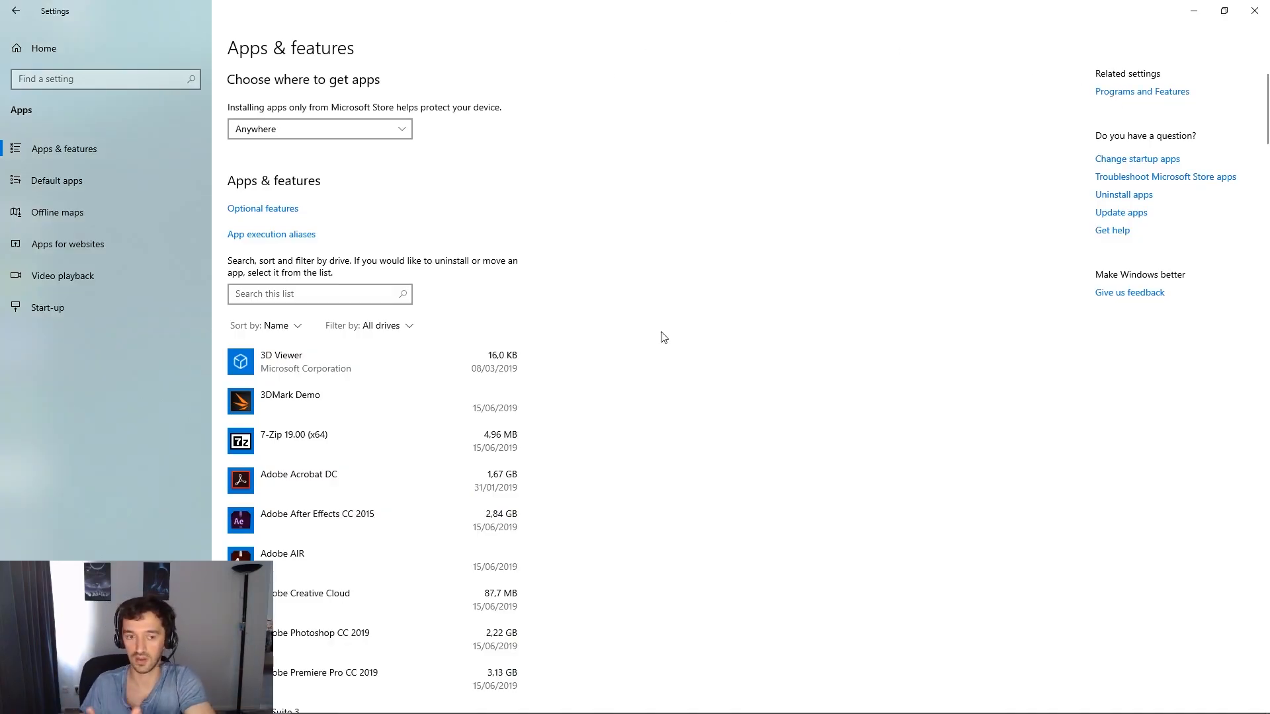
Scroll the installed apps list to locate the AURA, GALAX GAMER RGB and Patriot Viper RGB entries.
scroll("down", 3)
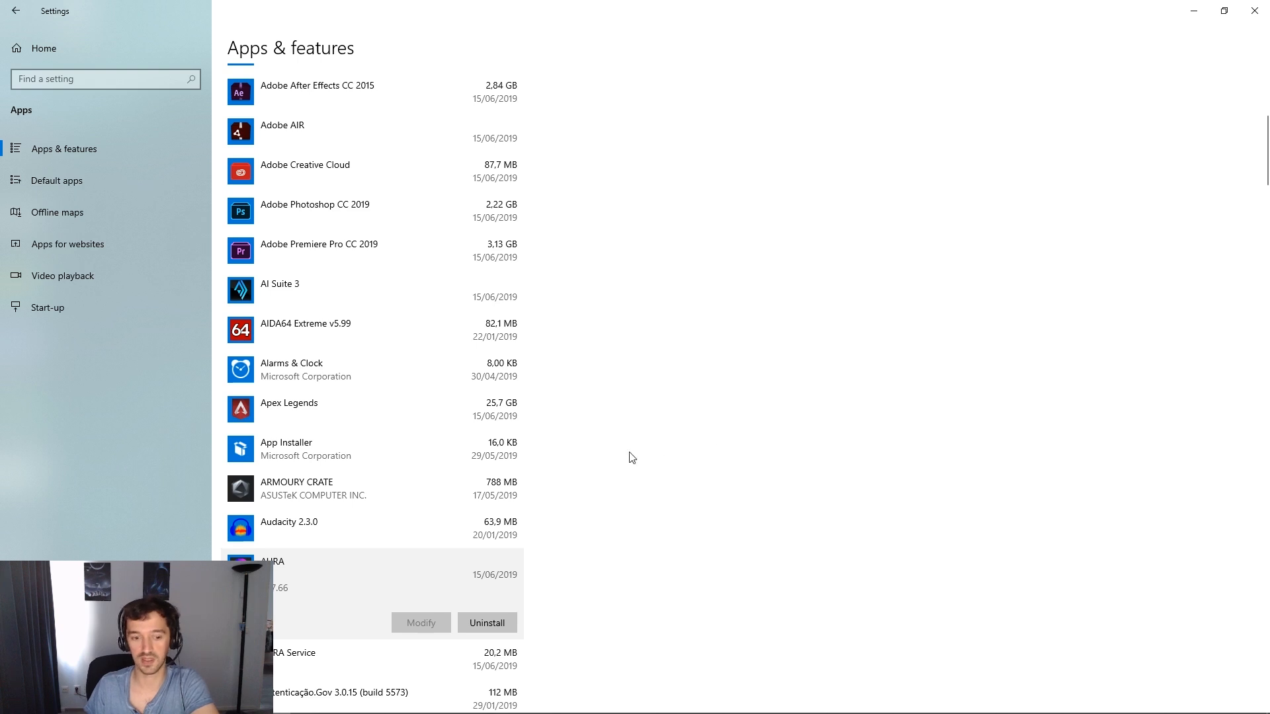
scroll("down", 3)
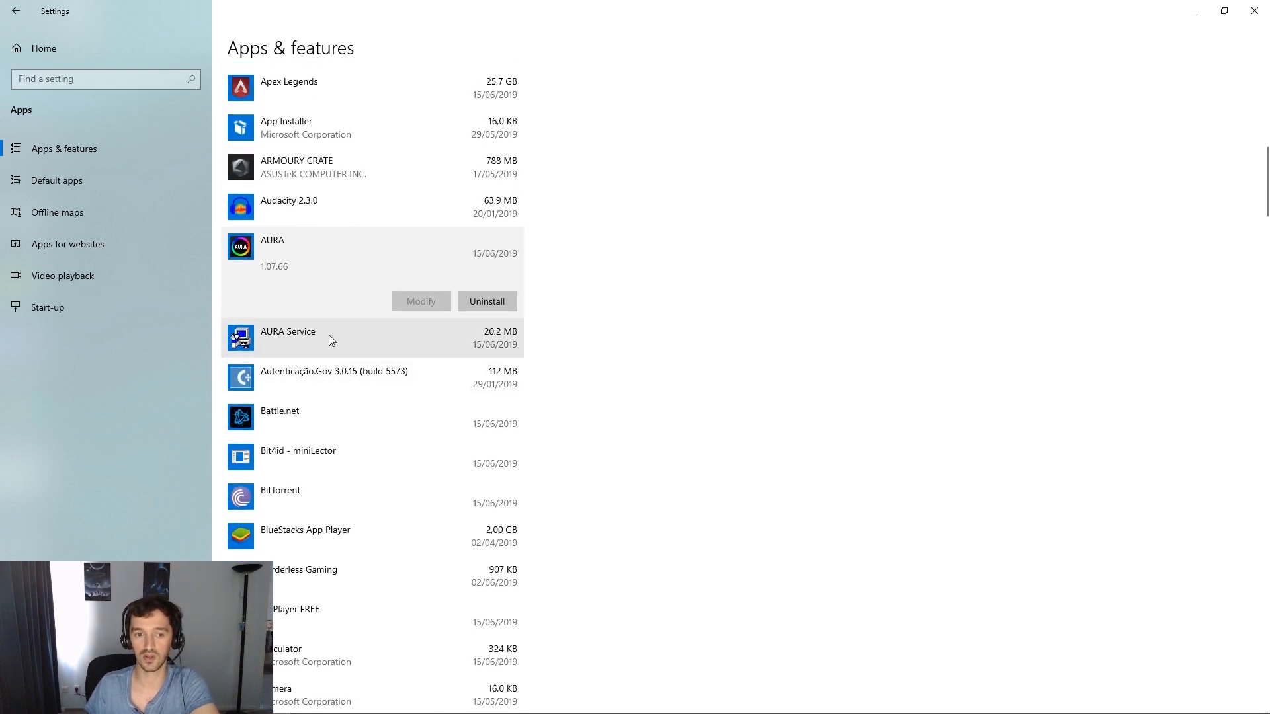
scroll("down", 3)
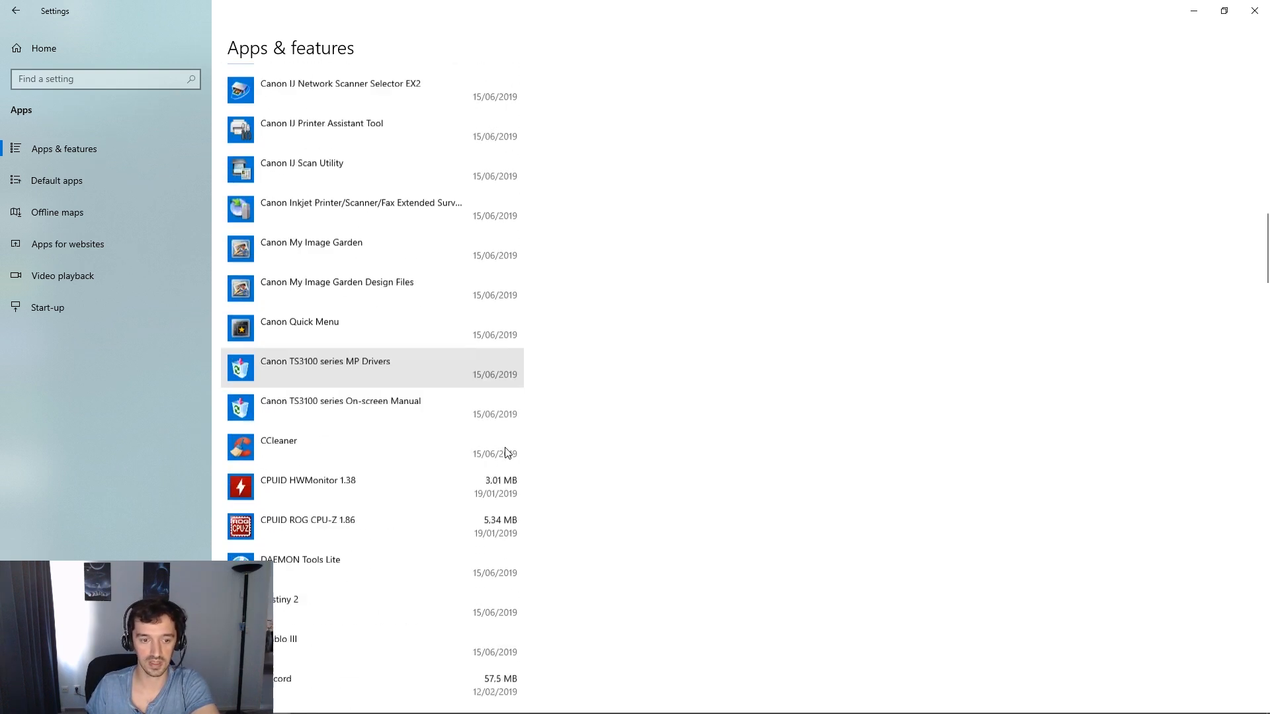
scroll("down", 3)
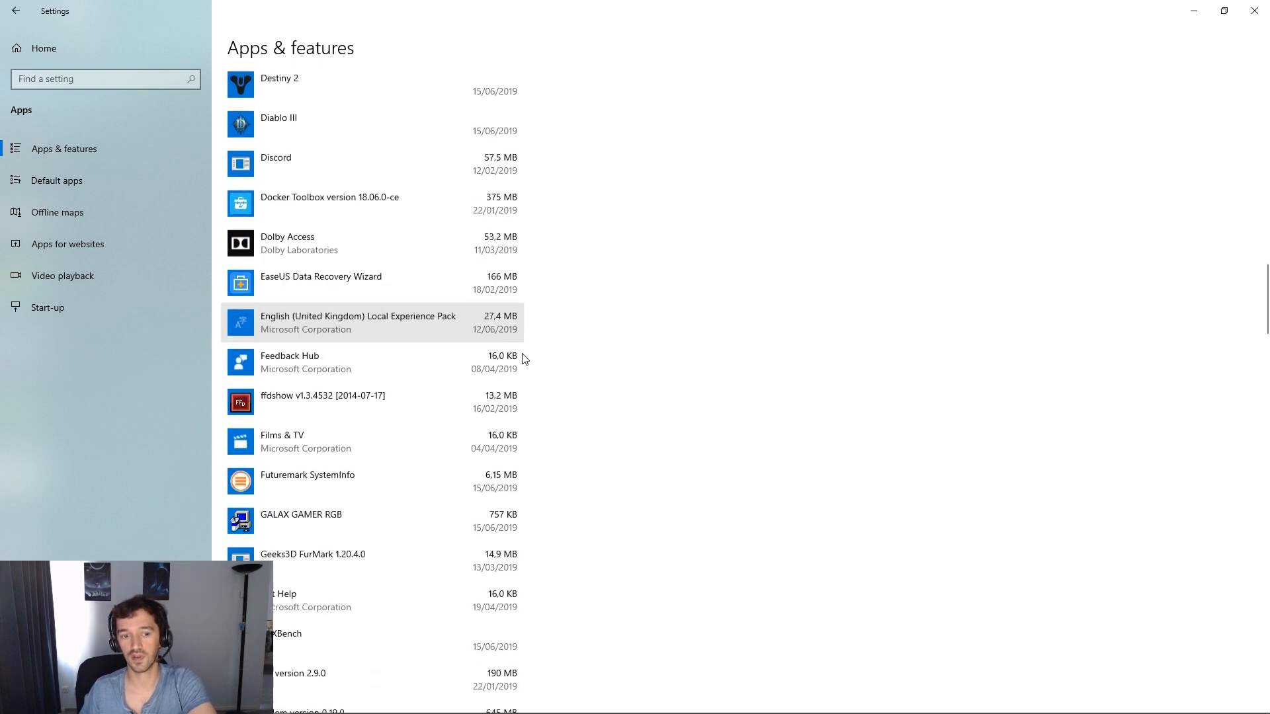
scroll("down", 3)
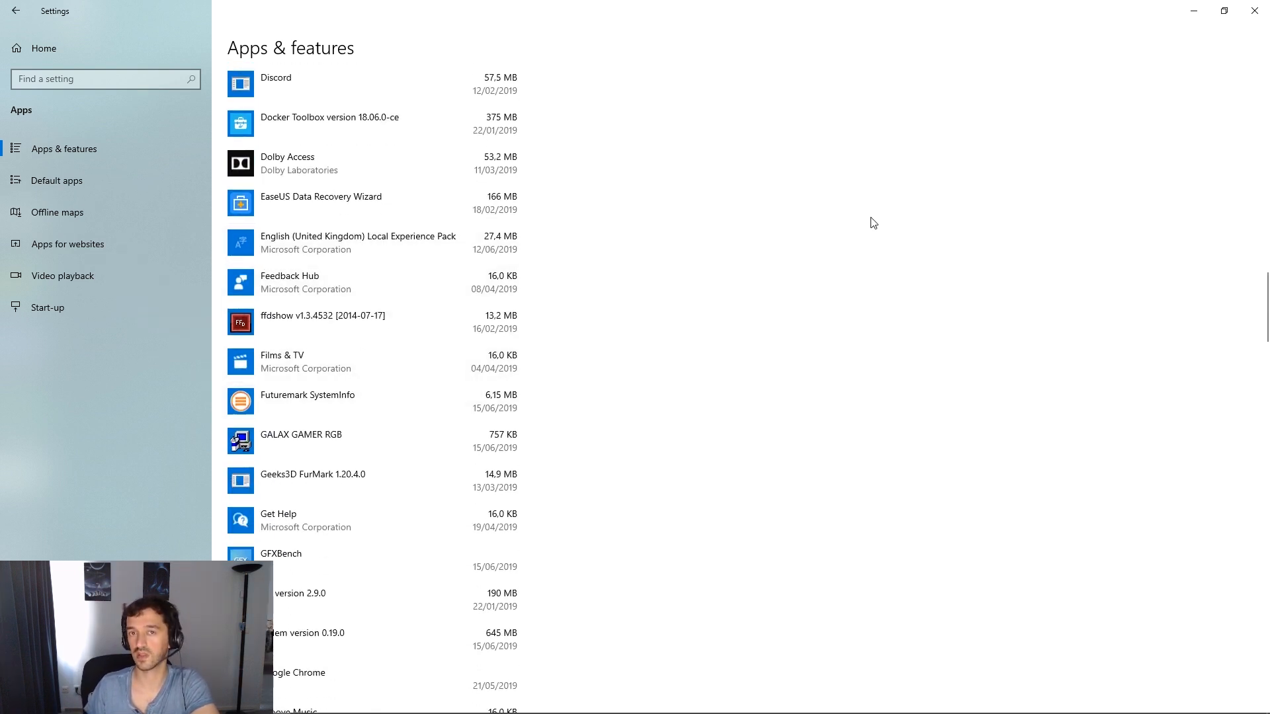
mouse_move(644, 331)
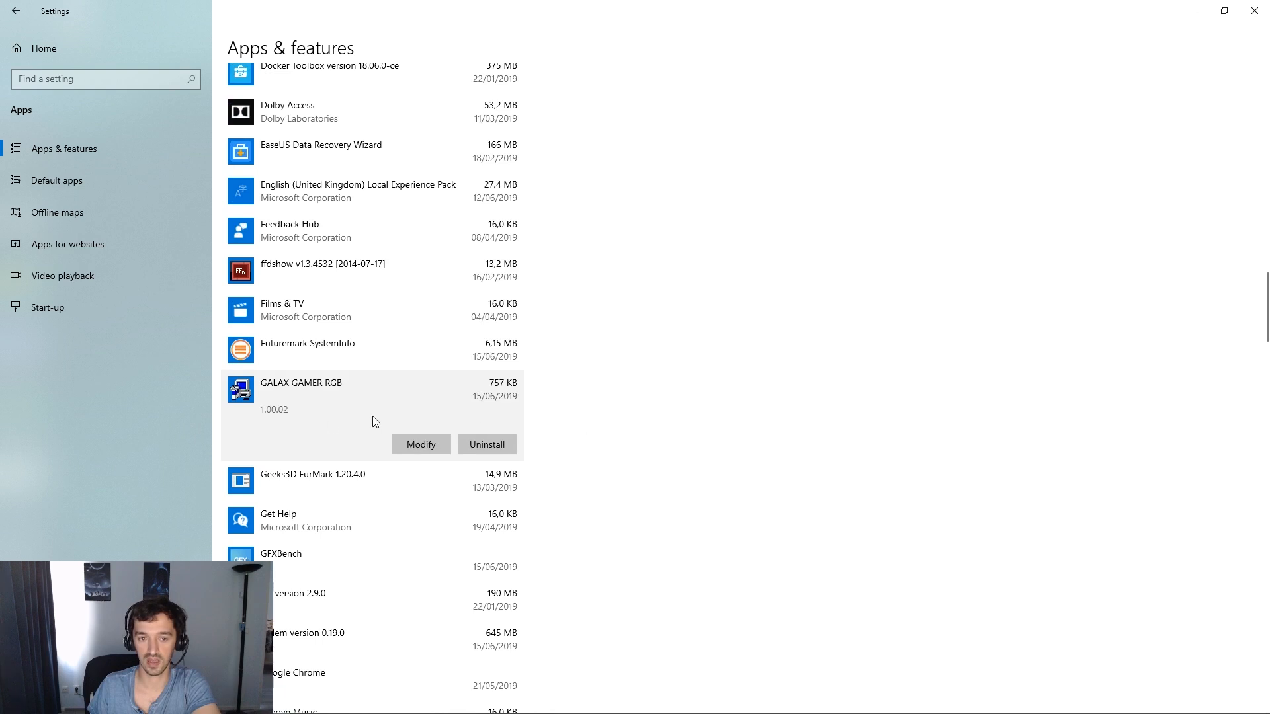
scroll("down", 3)
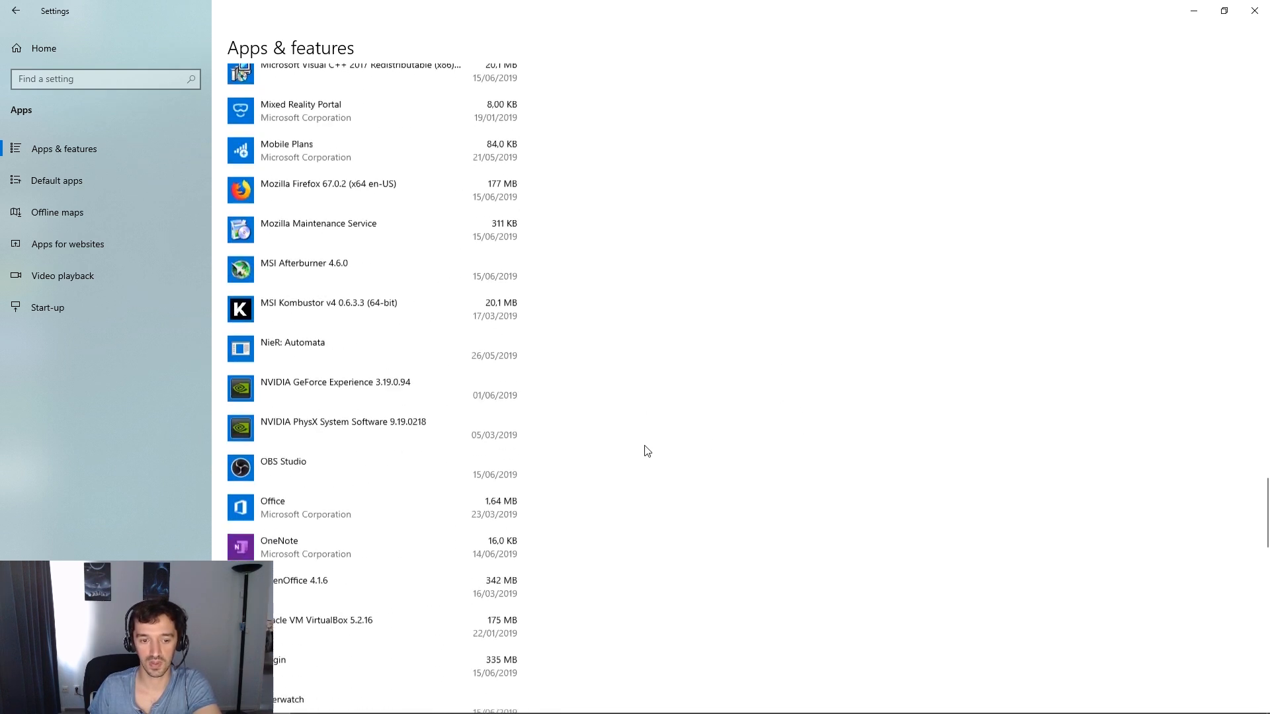
scroll("down", 3)
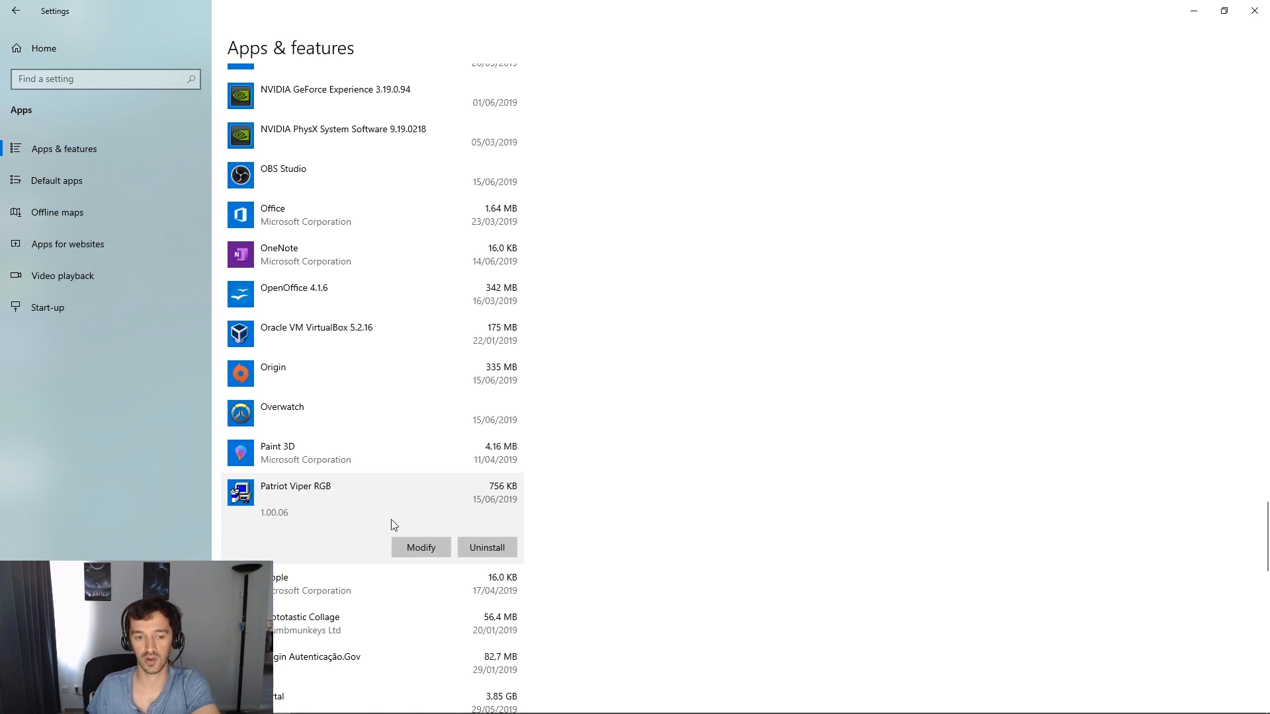
mouse_move(754, 483)
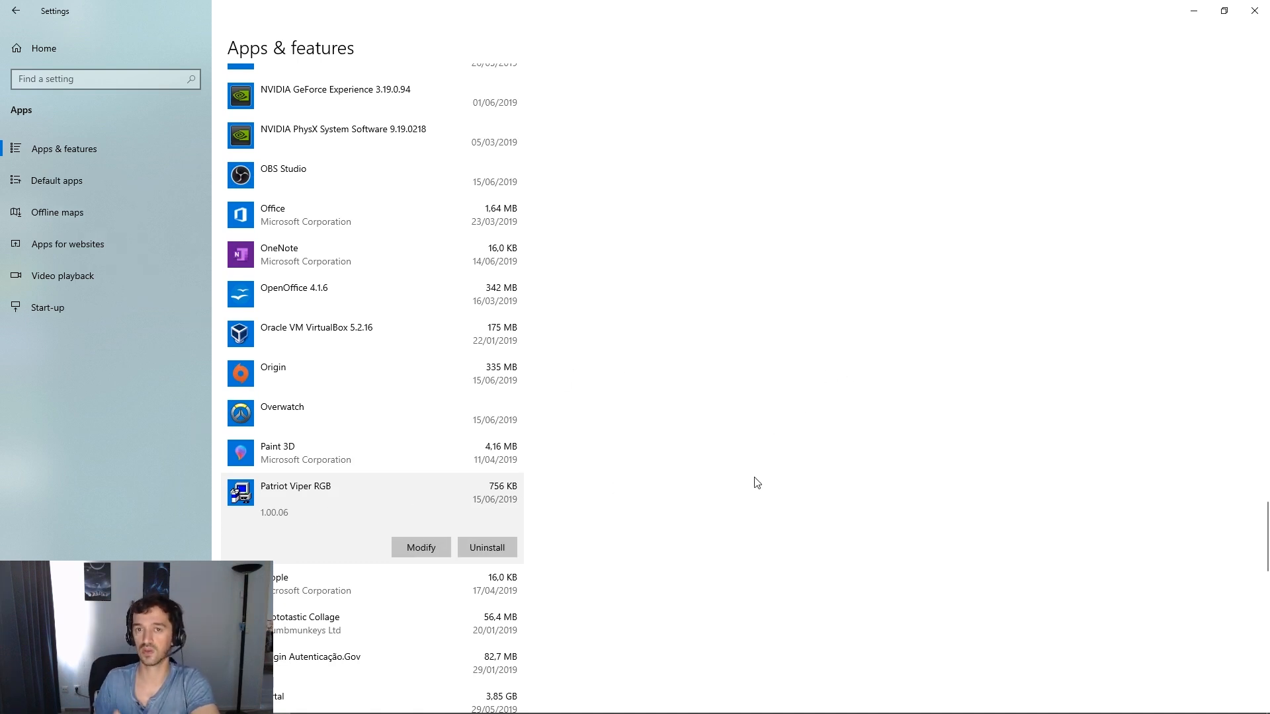
mouse_move(761, 527)
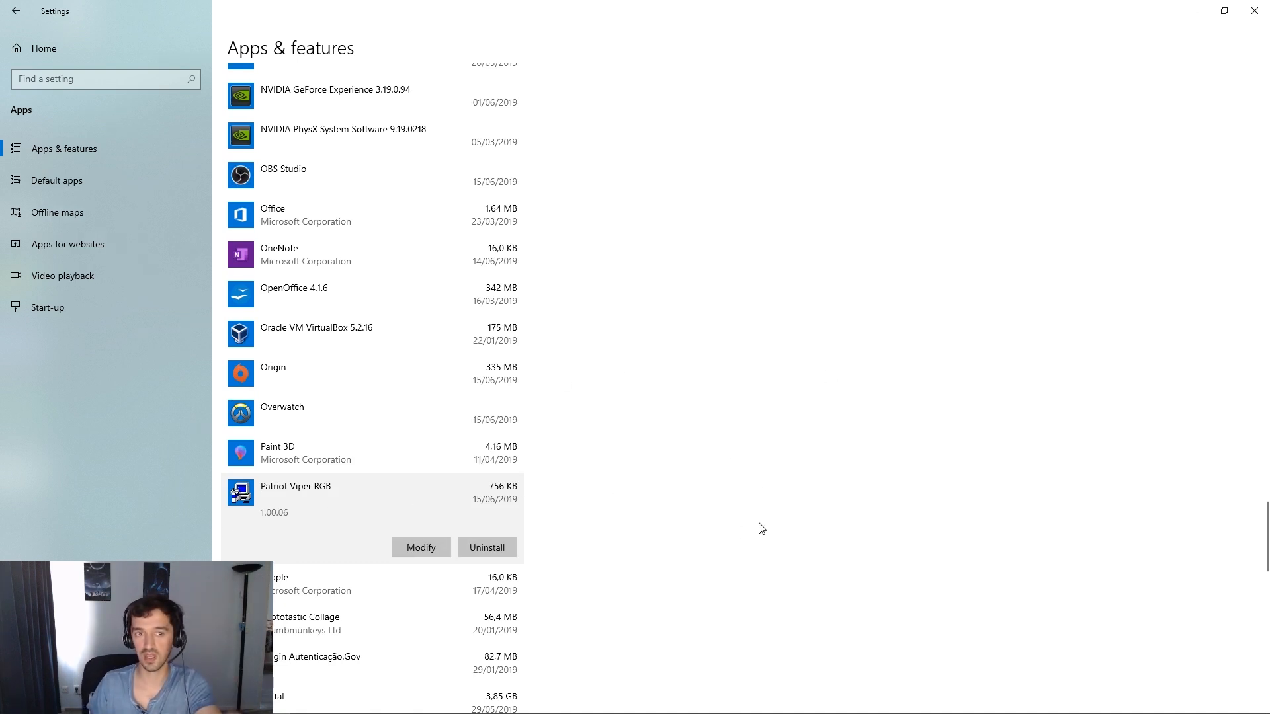
mouse_move(659, 565)
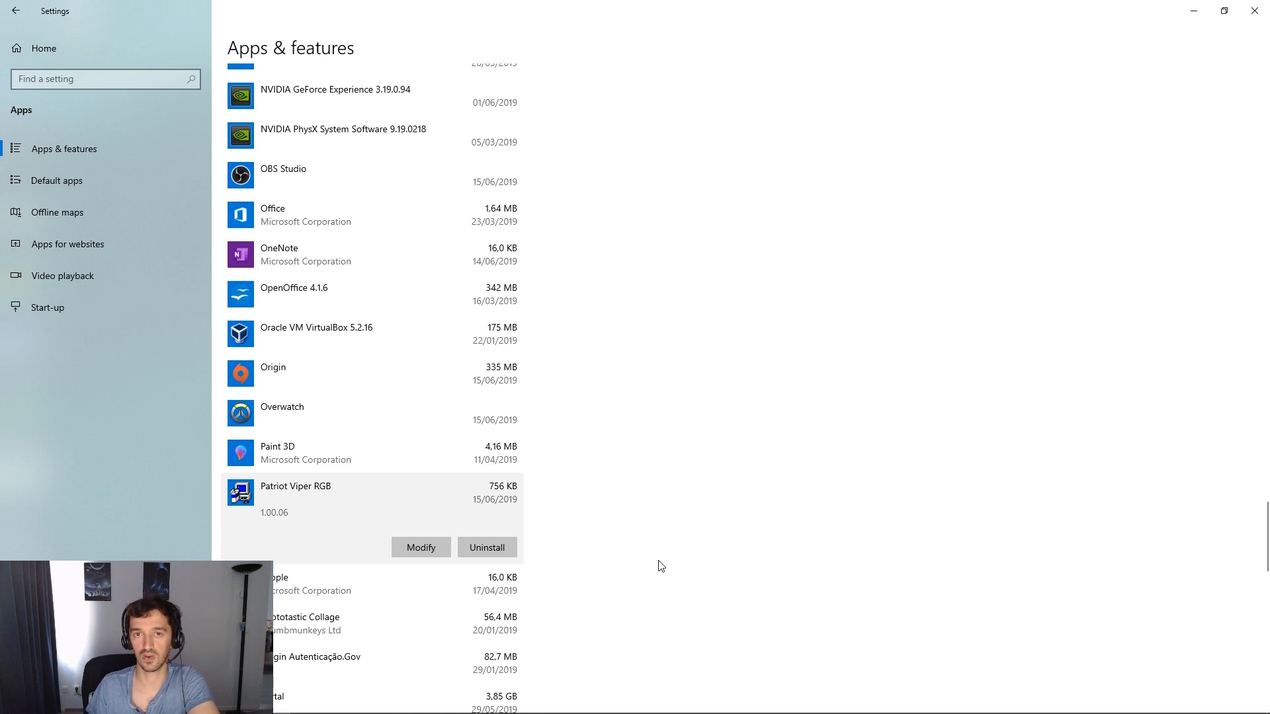
mouse_move(580, 500)
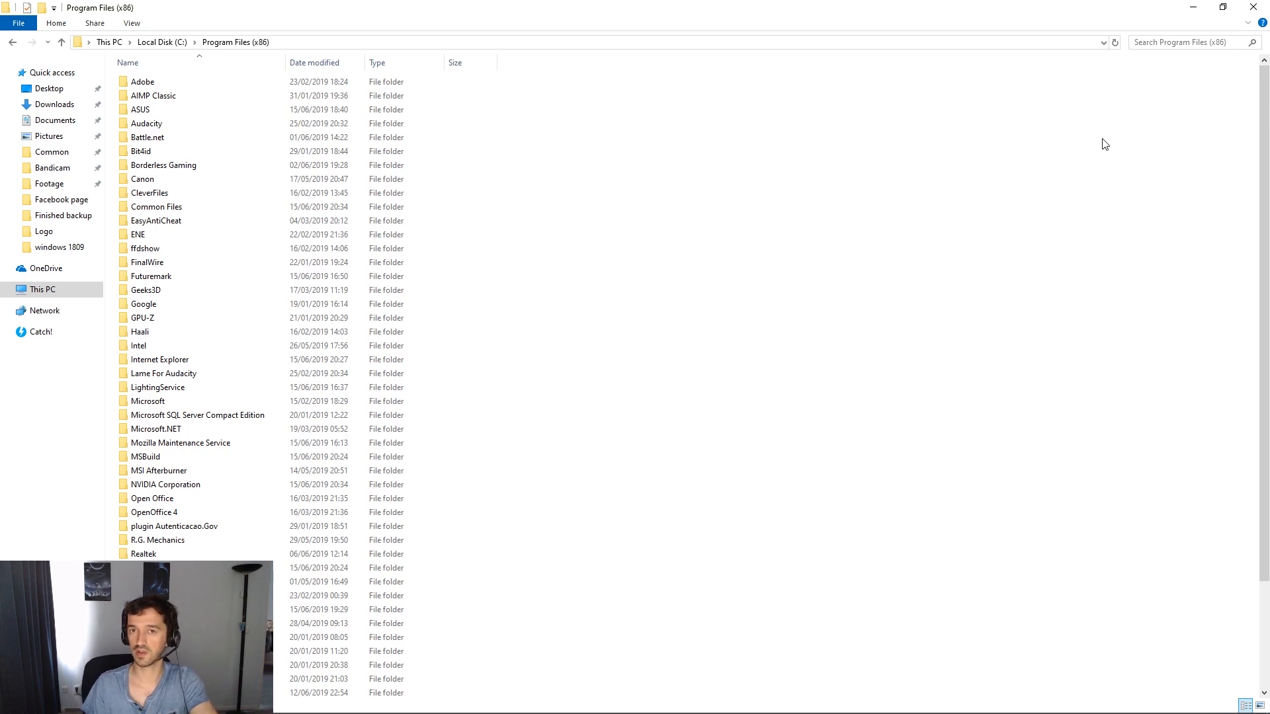
mouse_move(627, 180)
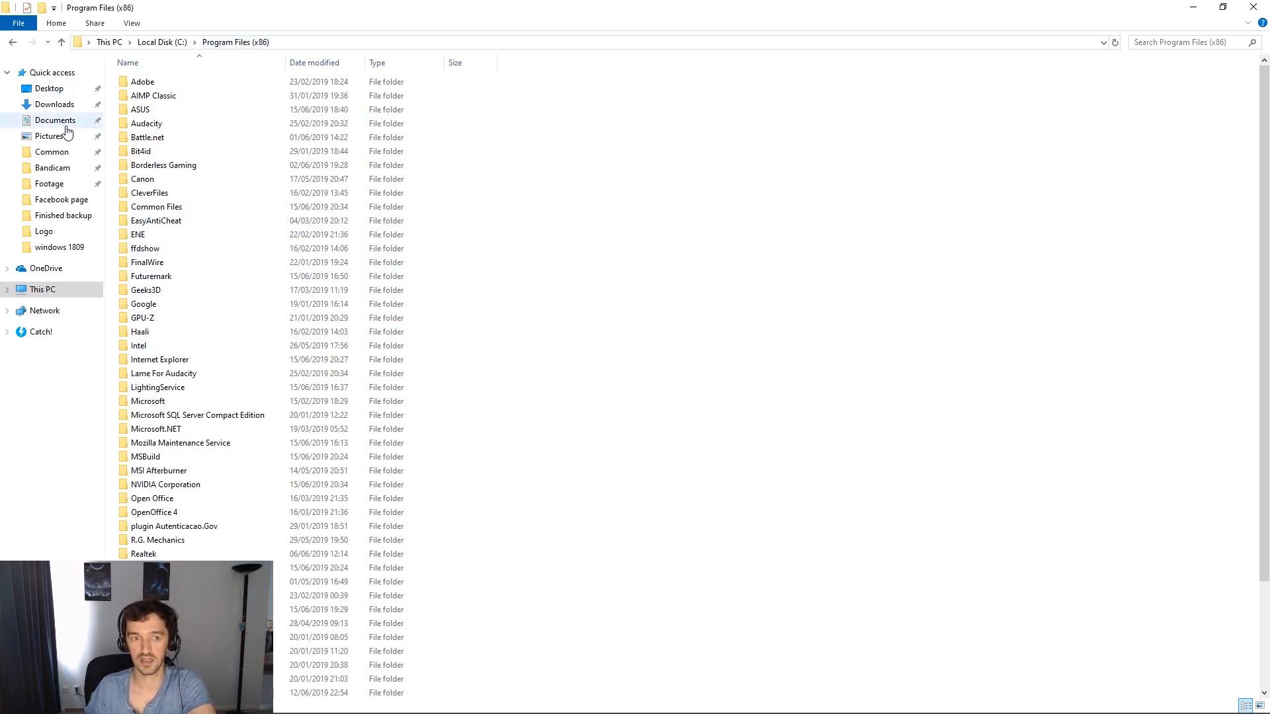
Pick out the LightingService folder inside C:\Program Files (x86).
left_click(157, 388)
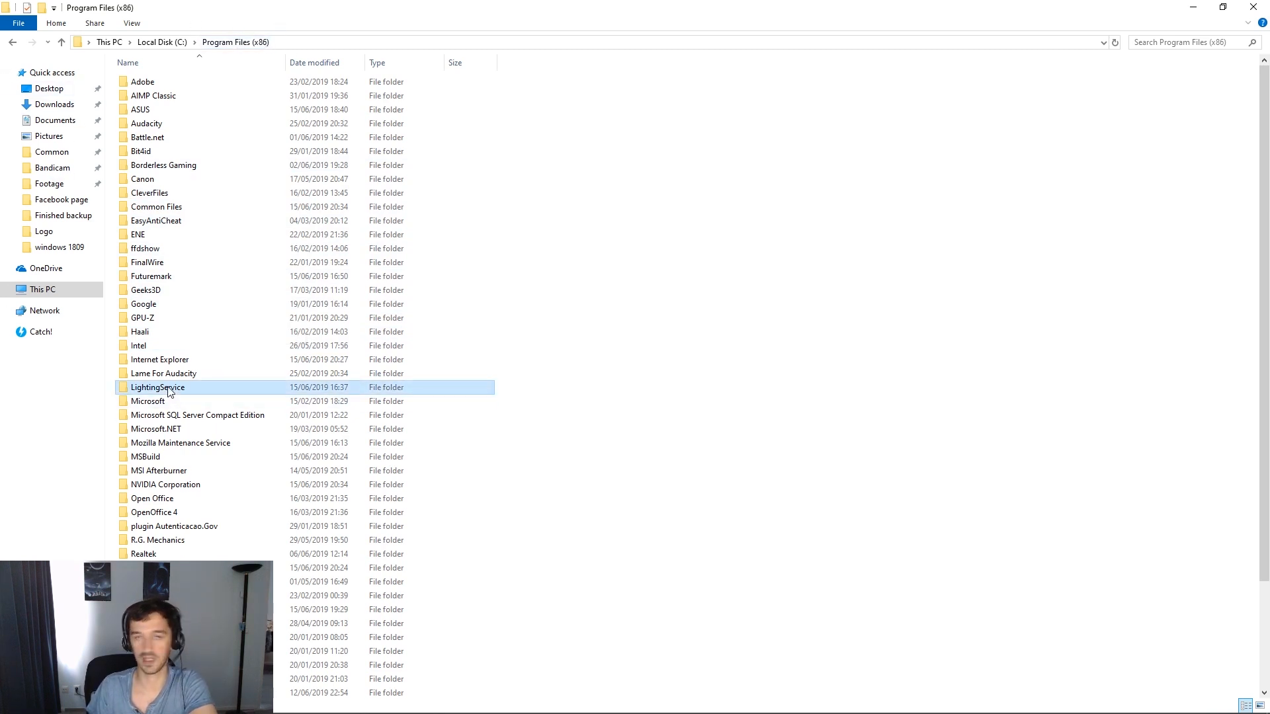
mouse_move(168, 391)
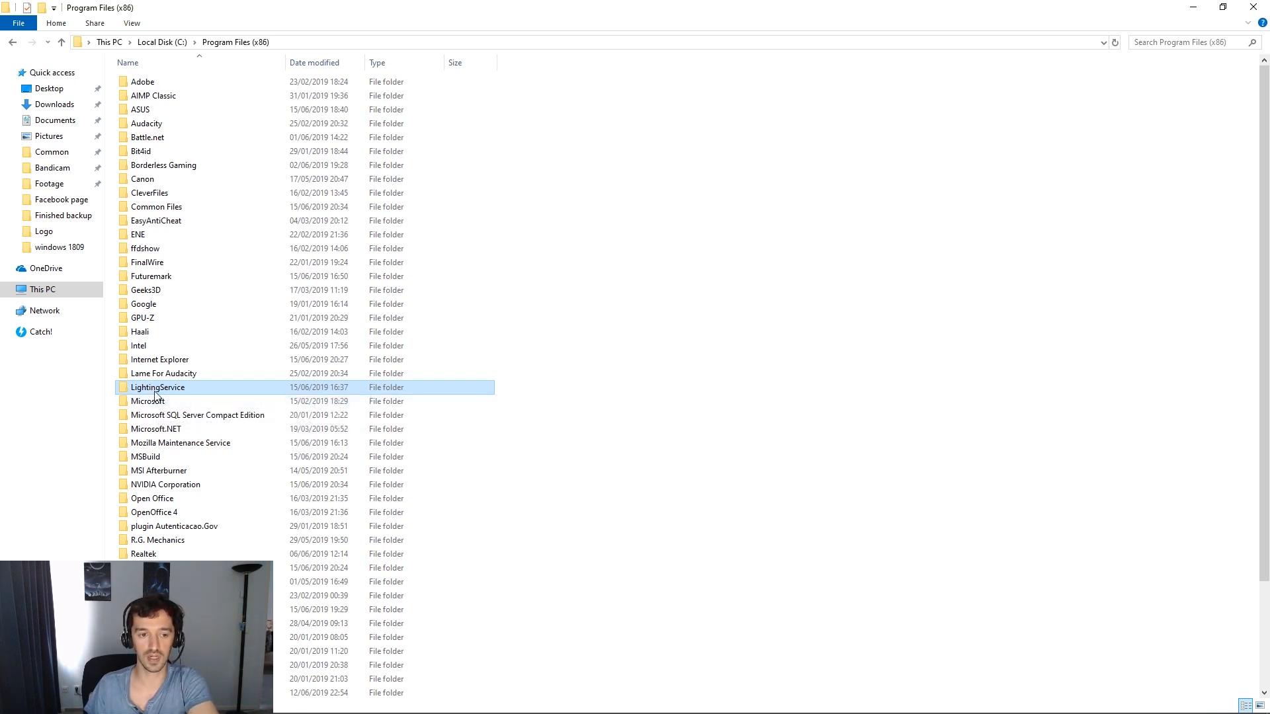
mouse_move(206, 388)
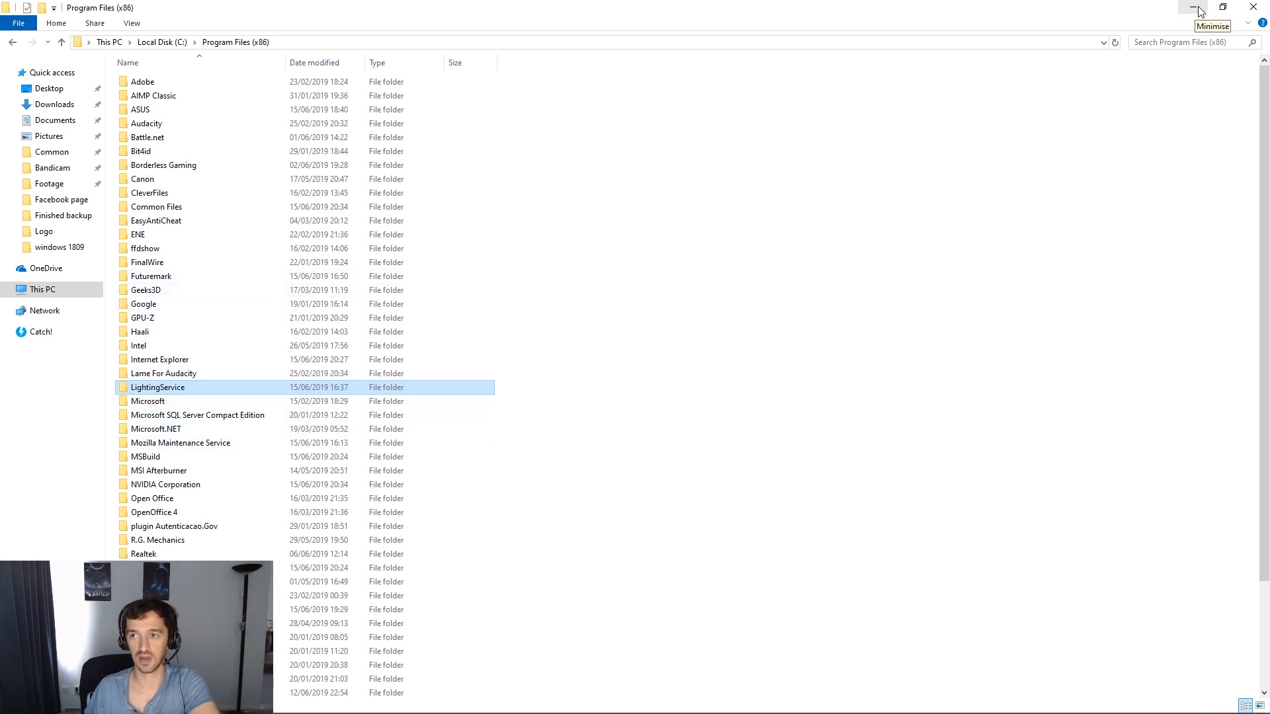
mouse_move(344, 484)
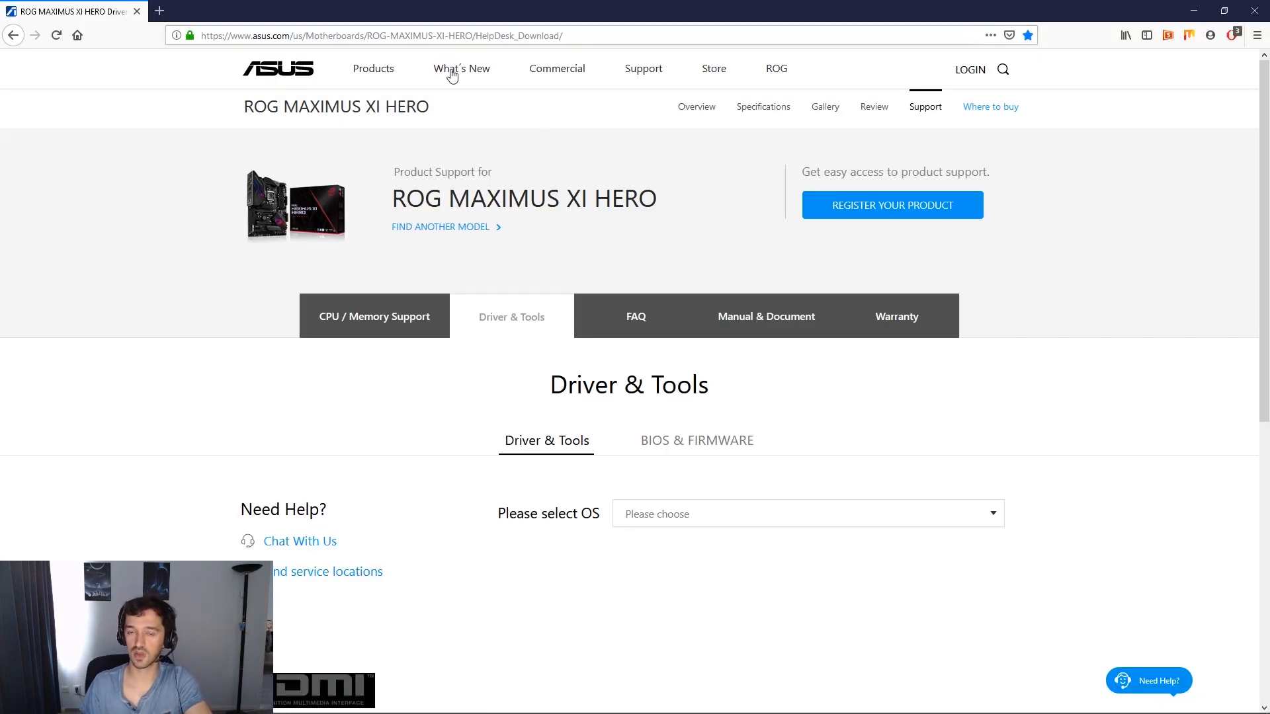
mouse_move(627, 259)
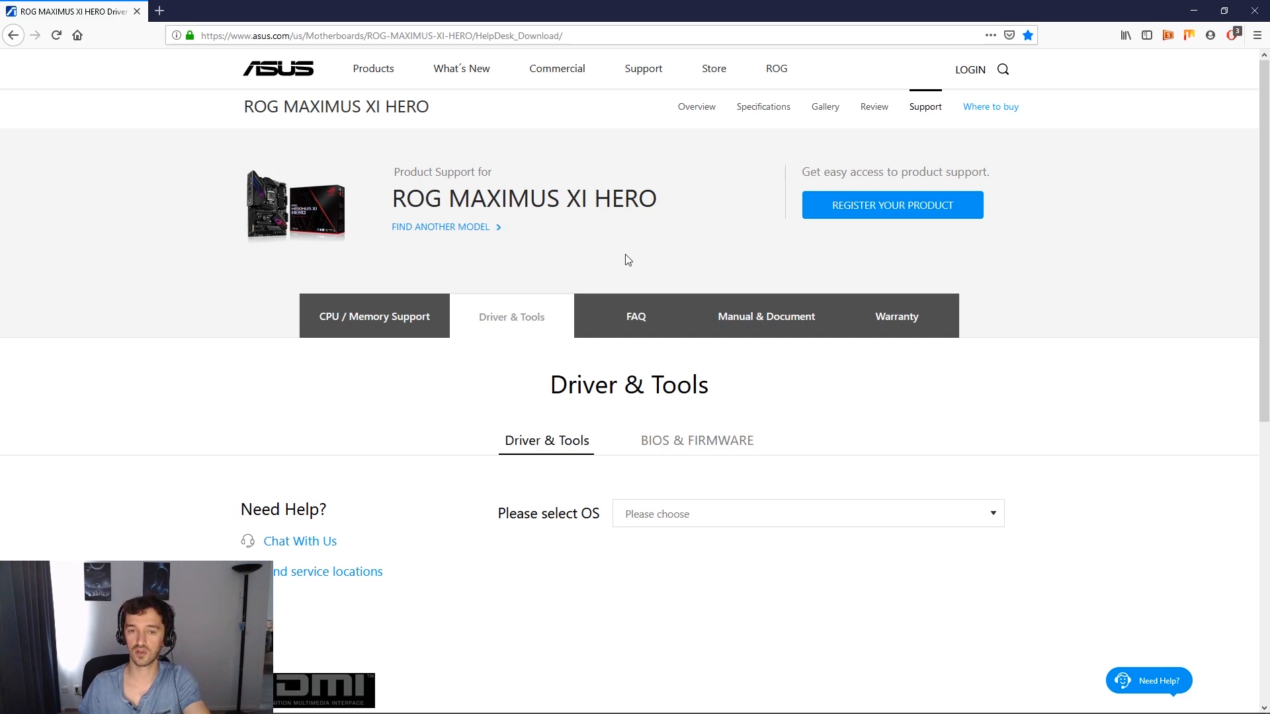
mouse_move(882, 427)
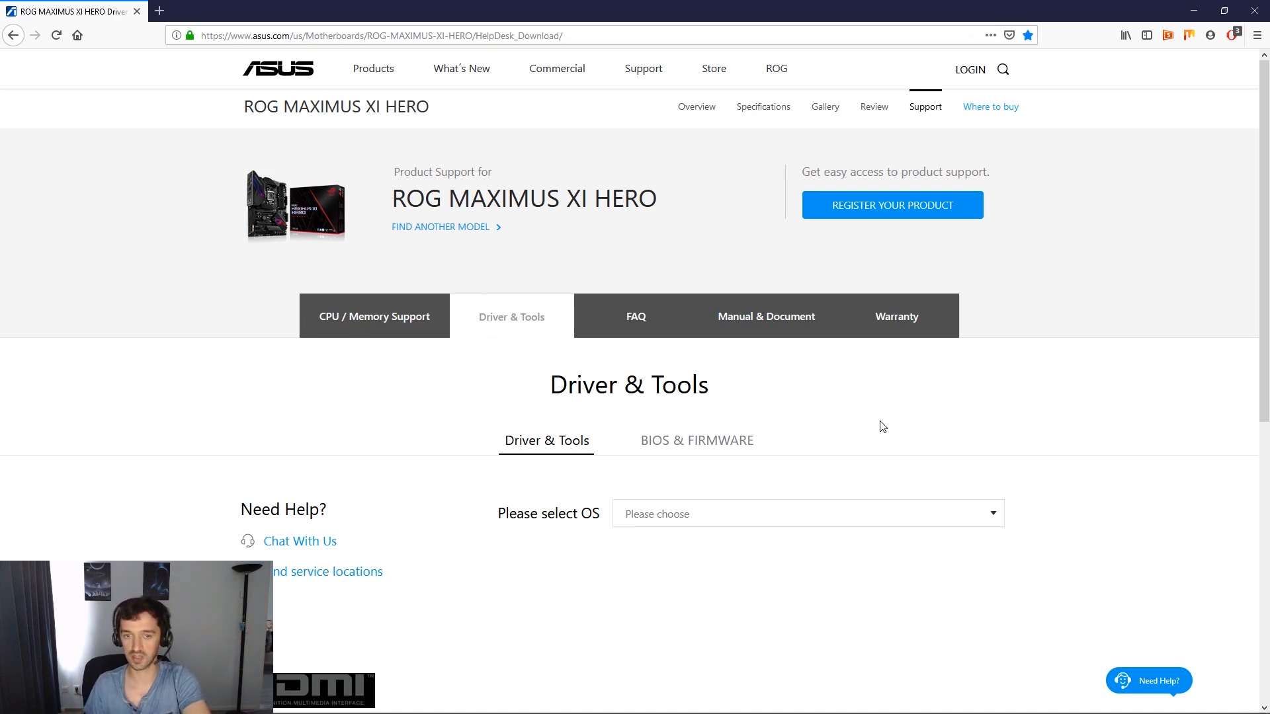
Filter the ROG MAXIMUS XI HERO downloads to Windows 10 64-bit and expand all Utilities downloads.
left_click(806, 513)
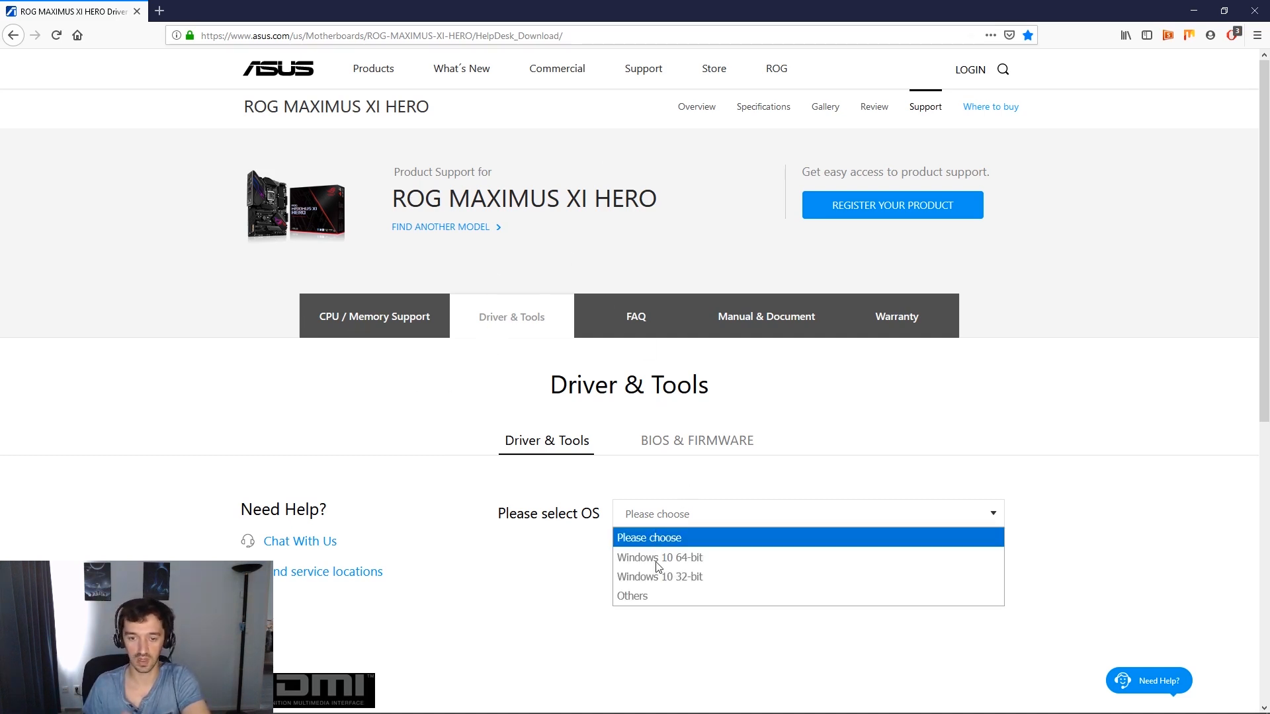
left_click(659, 557)
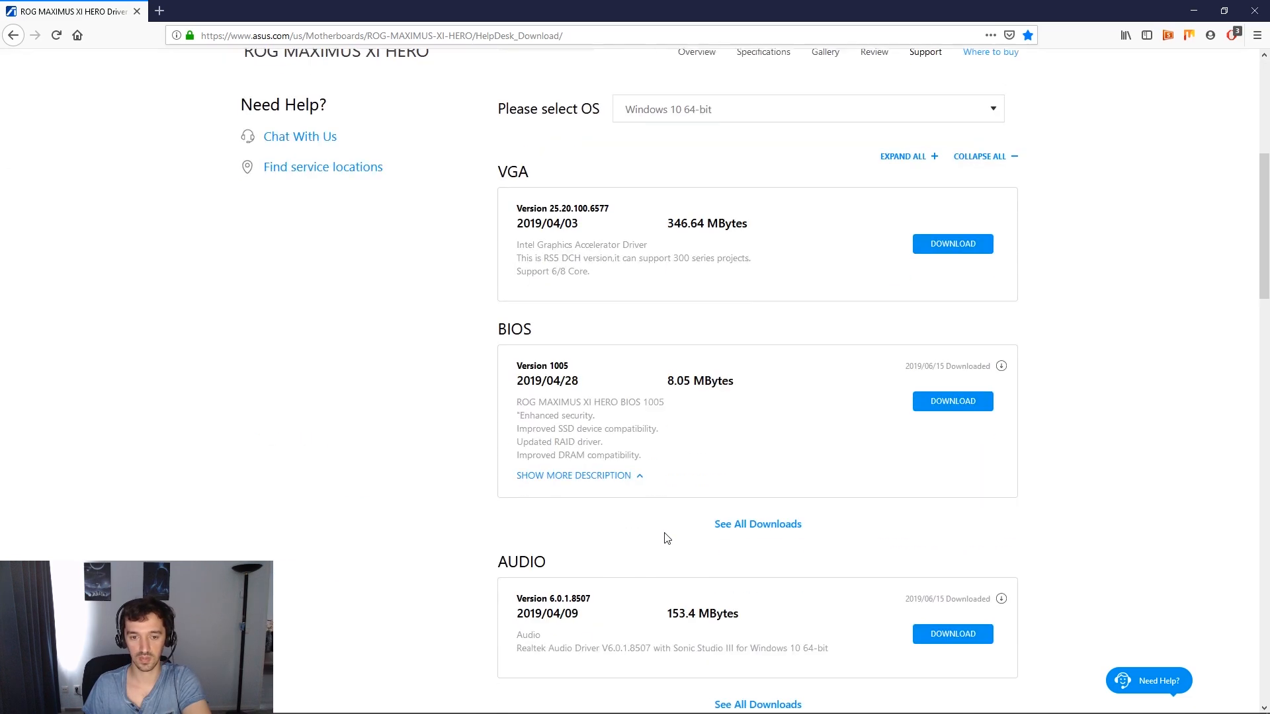
scroll("down", 3)
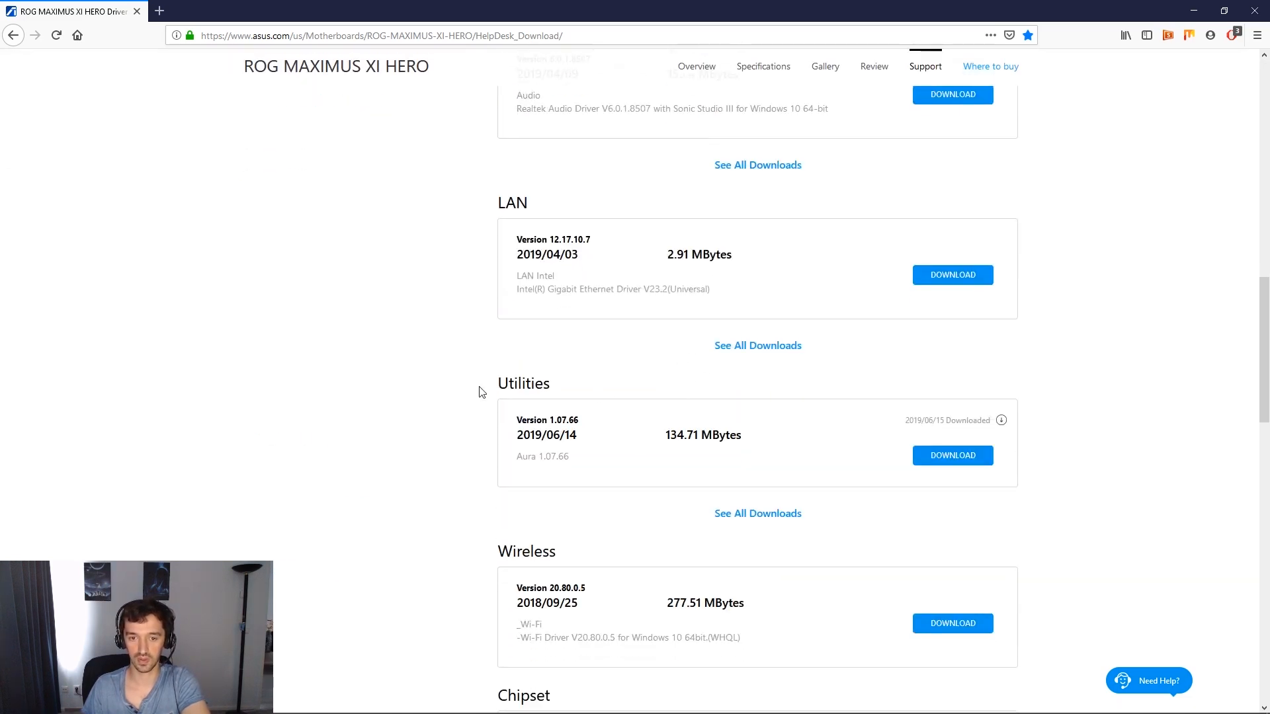
left_click(757, 514)
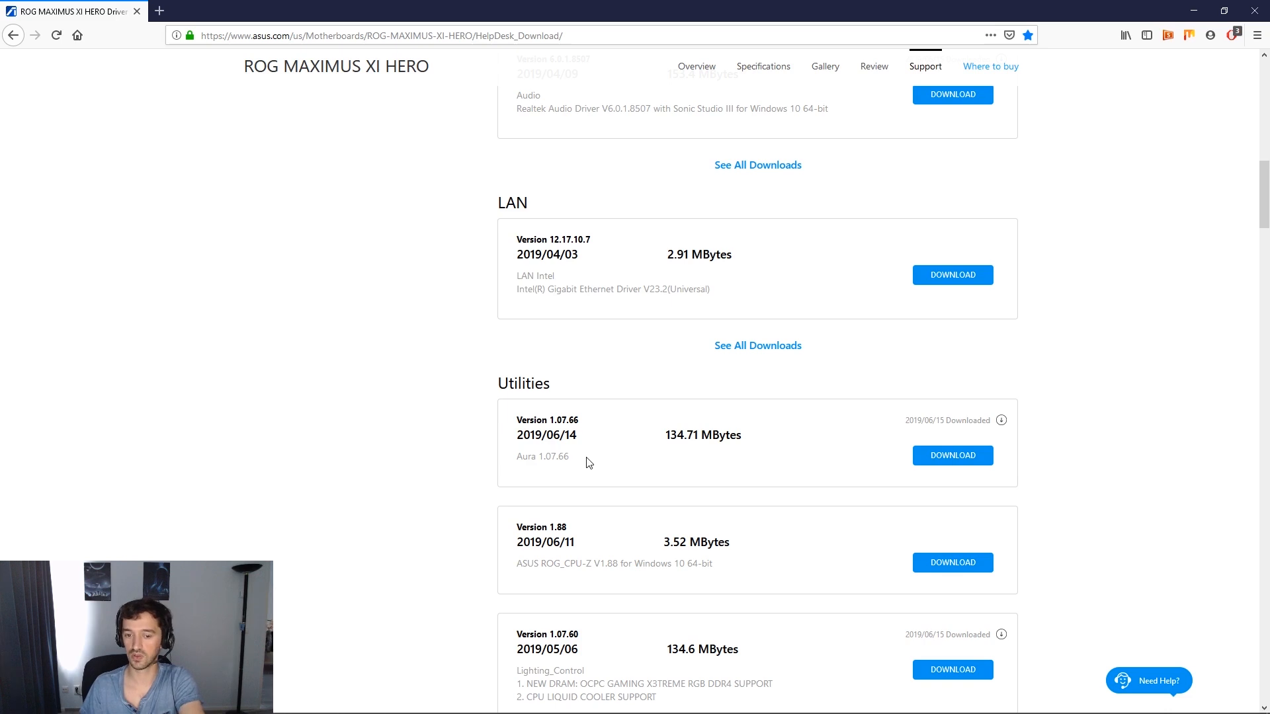
mouse_move(606, 679)
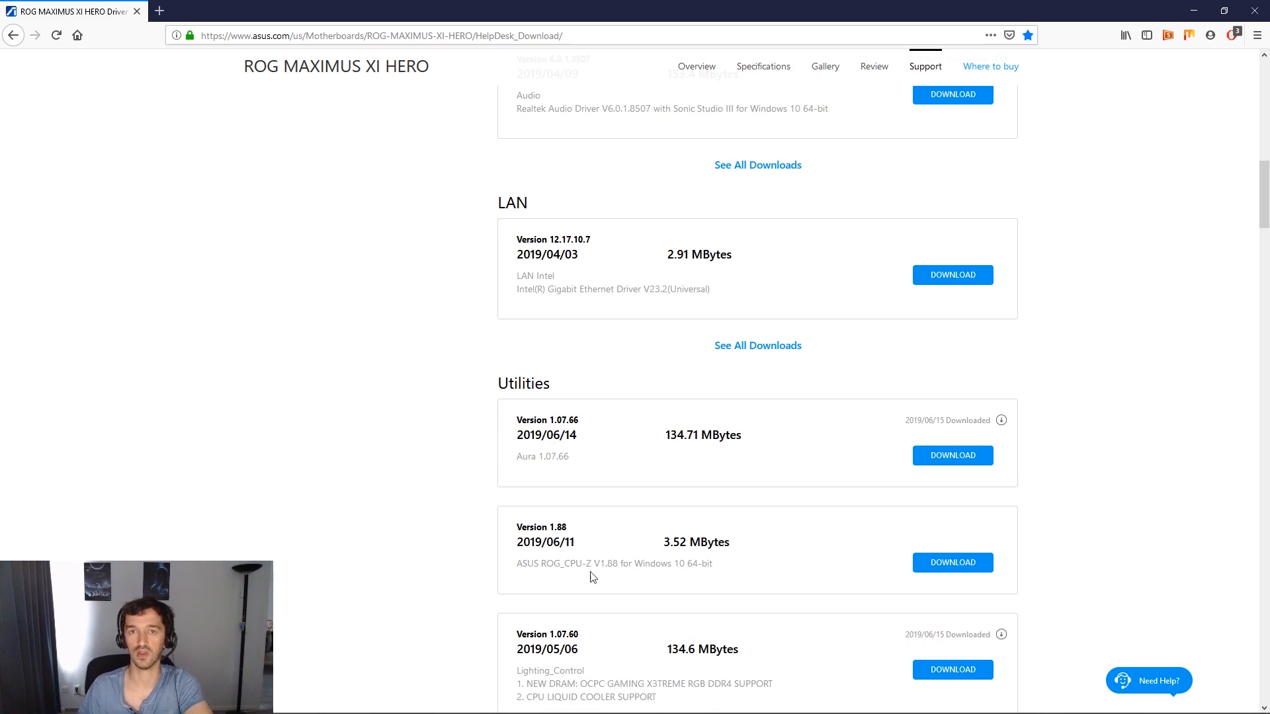
mouse_move(460, 168)
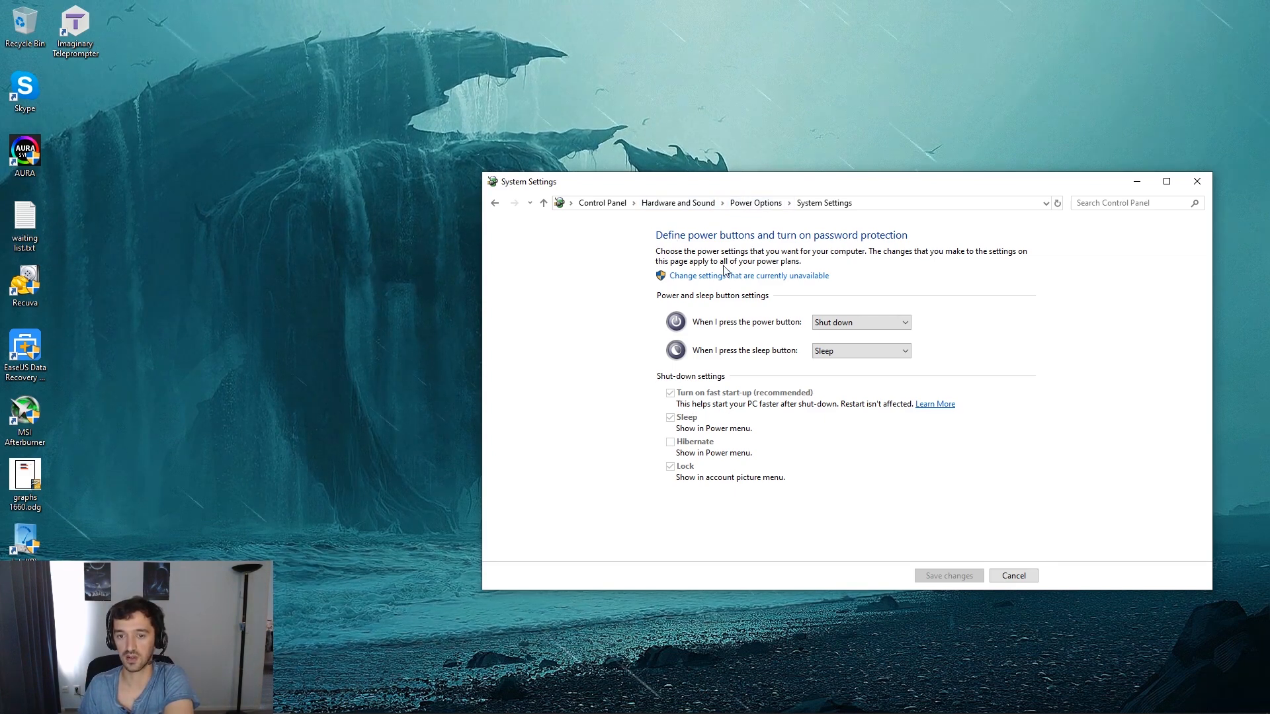
Unlock the shut-down settings, toggle 'Turn on fast start-up' off and back on, and save.
left_click(749, 276)
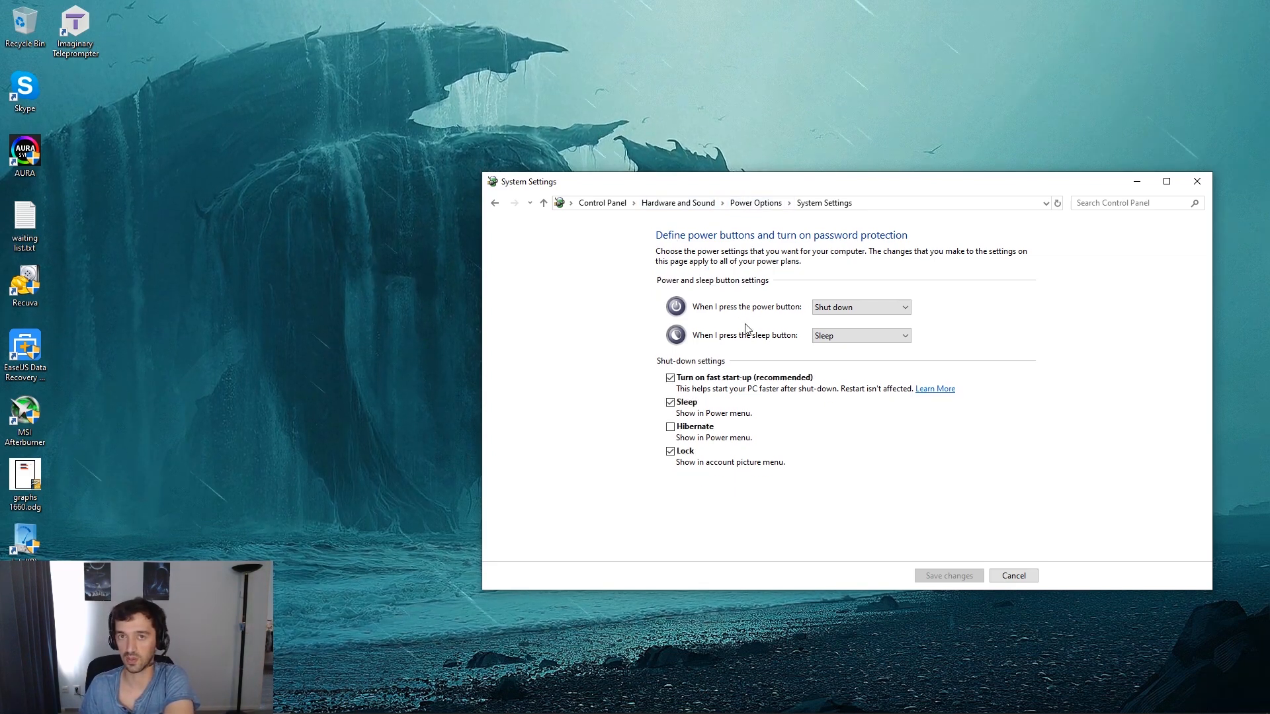
left_click(669, 378)
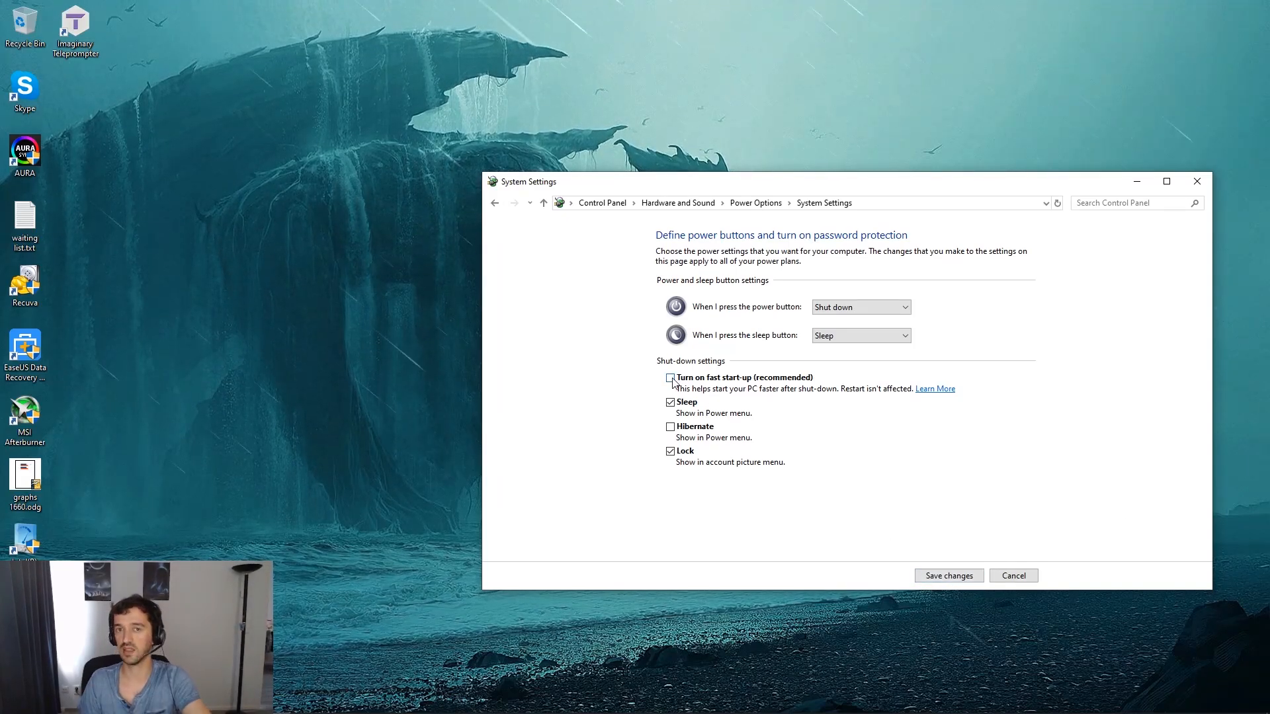
left_click(669, 379)
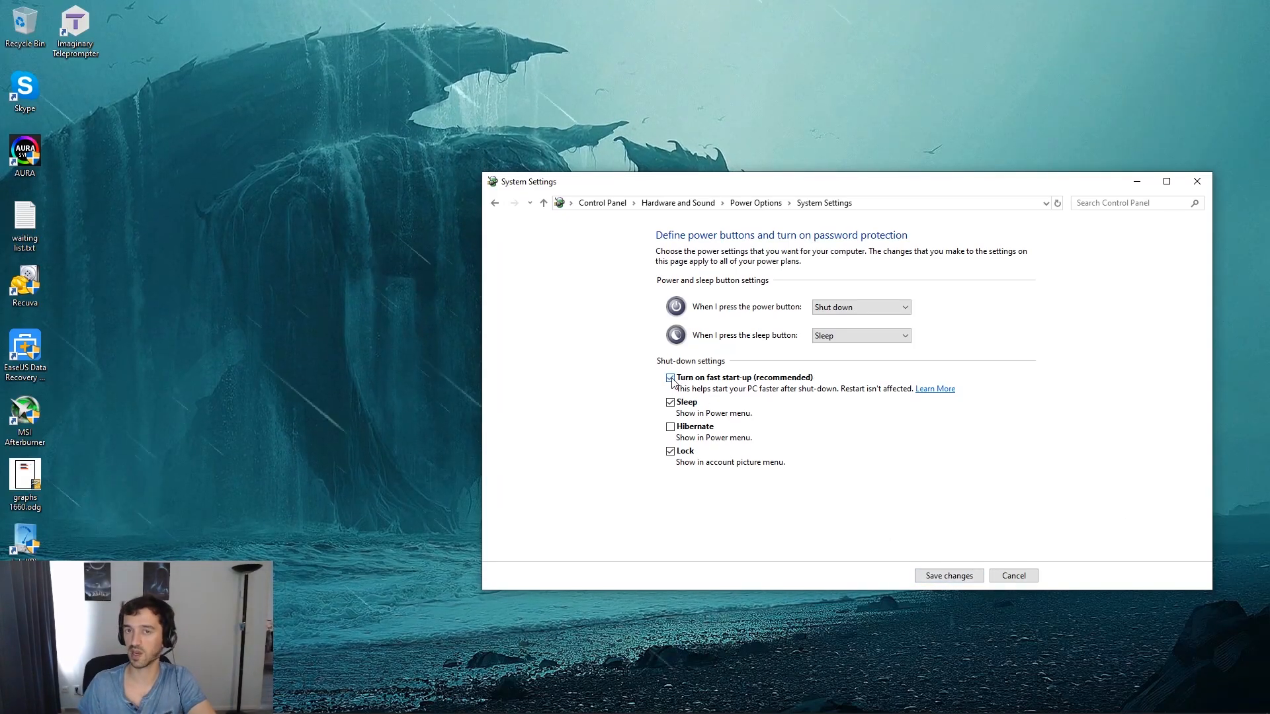
left_click(669, 378)
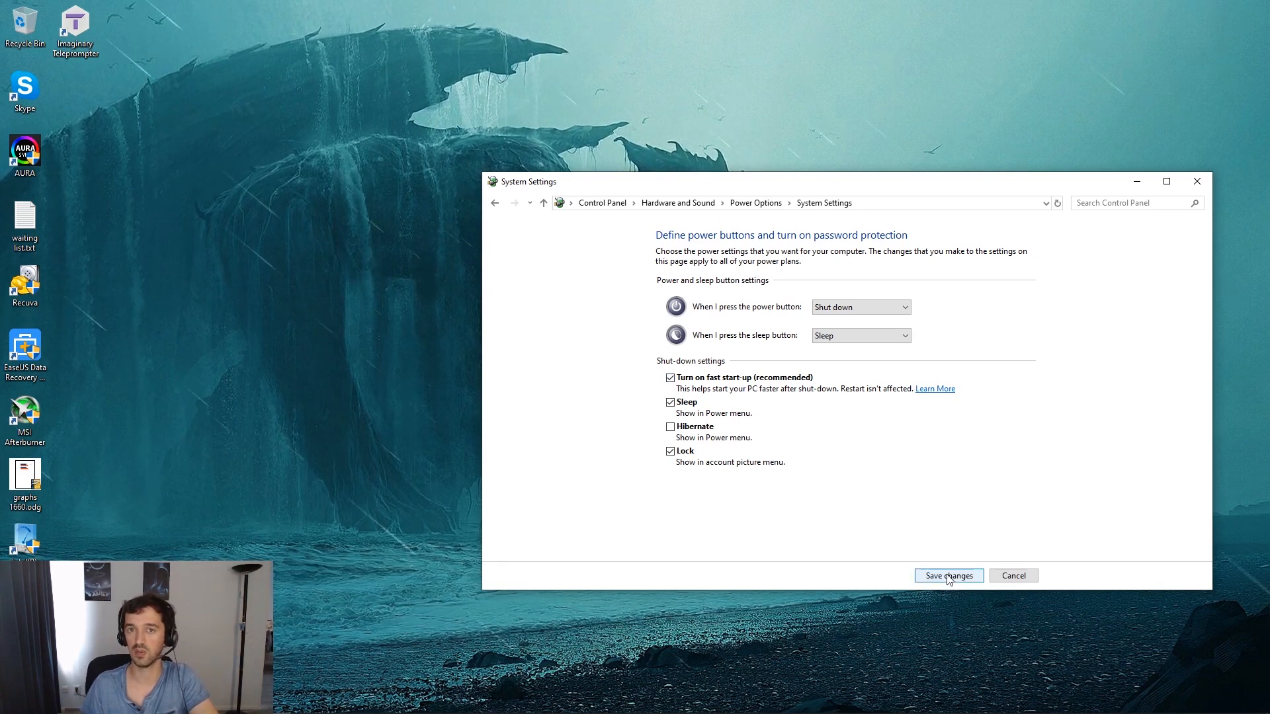
left_click(947, 576)
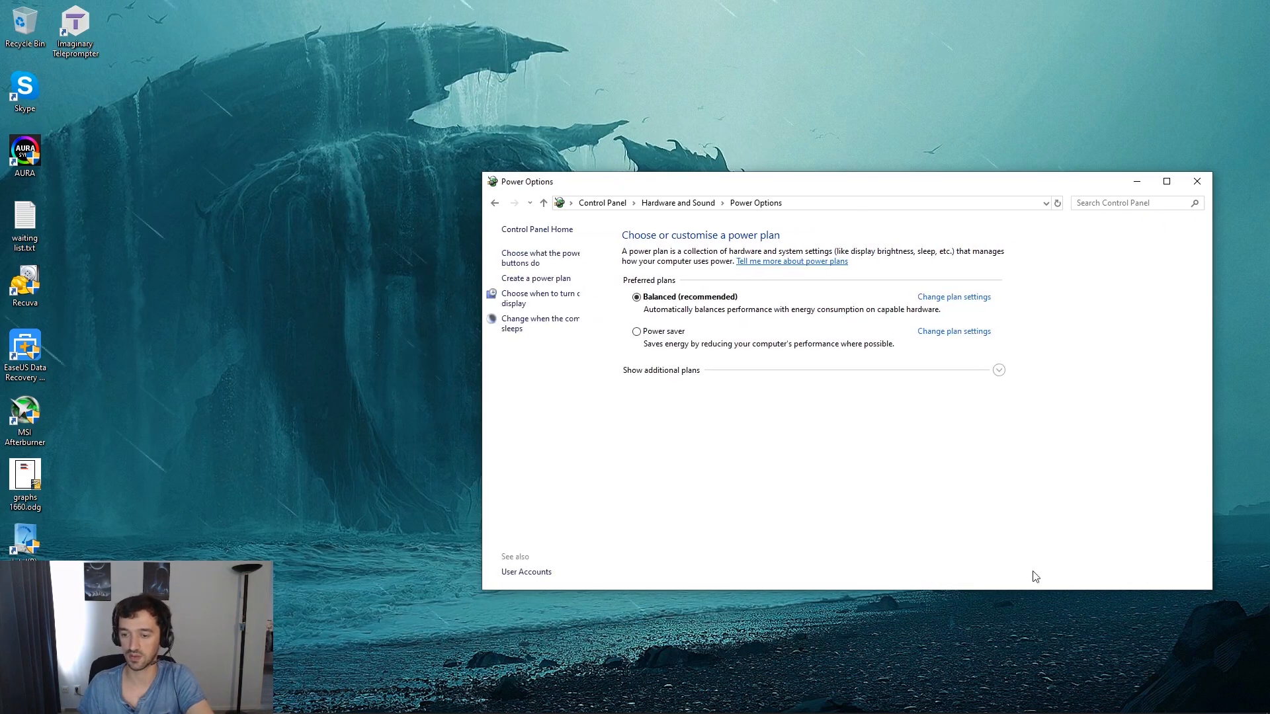